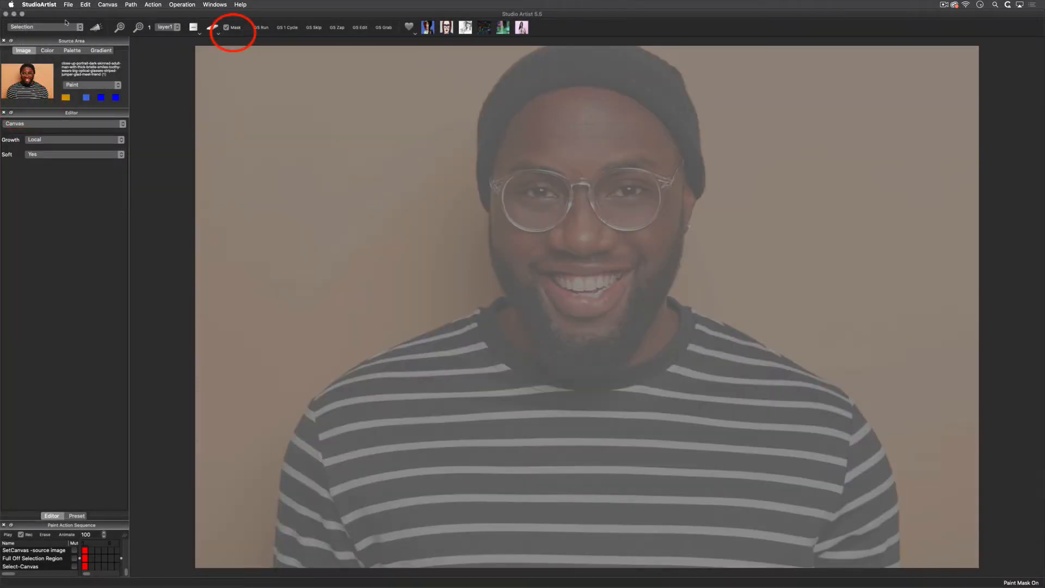
- Switch the operation mode back to Selection and open the selection type popup
{"action": "left_click", "coordinate": [44, 27]}
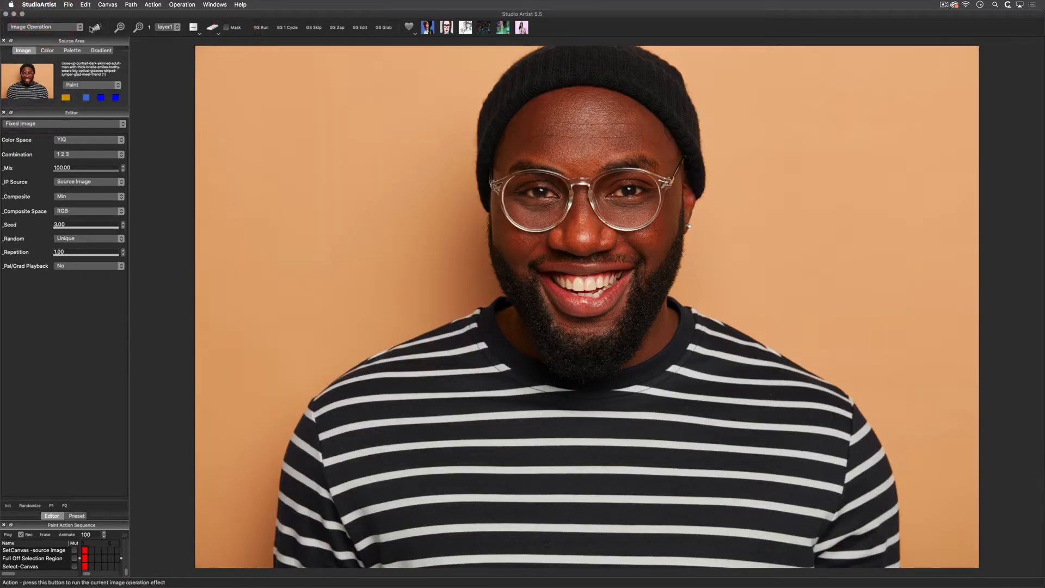
{"action": "left_click", "coordinate": [44, 27]}
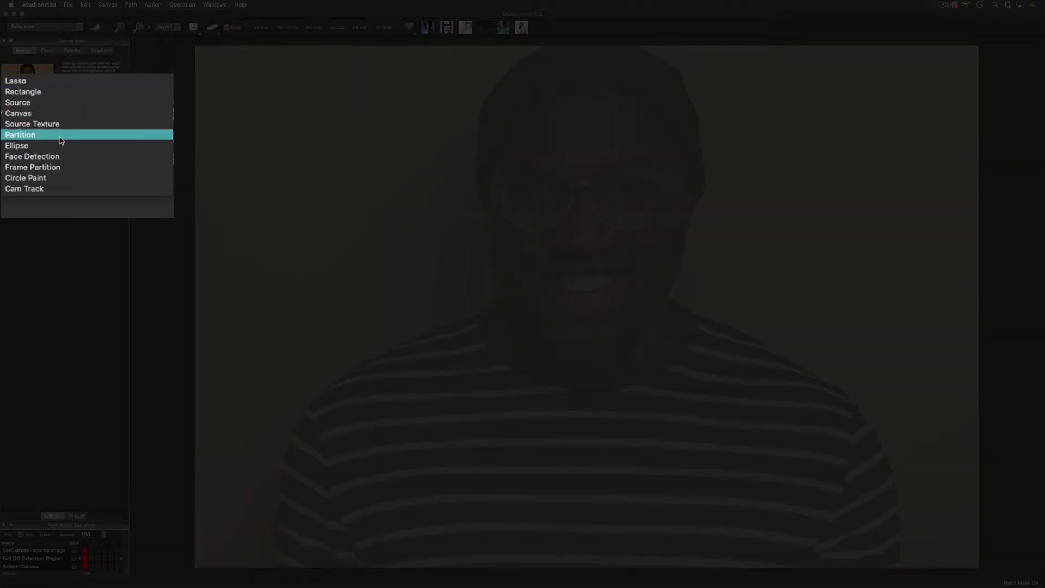
- Draw a soft ellipse selection, set Soft to No, feather it, then clear the selection
{"action": "left_click", "coordinate": [17, 145]}
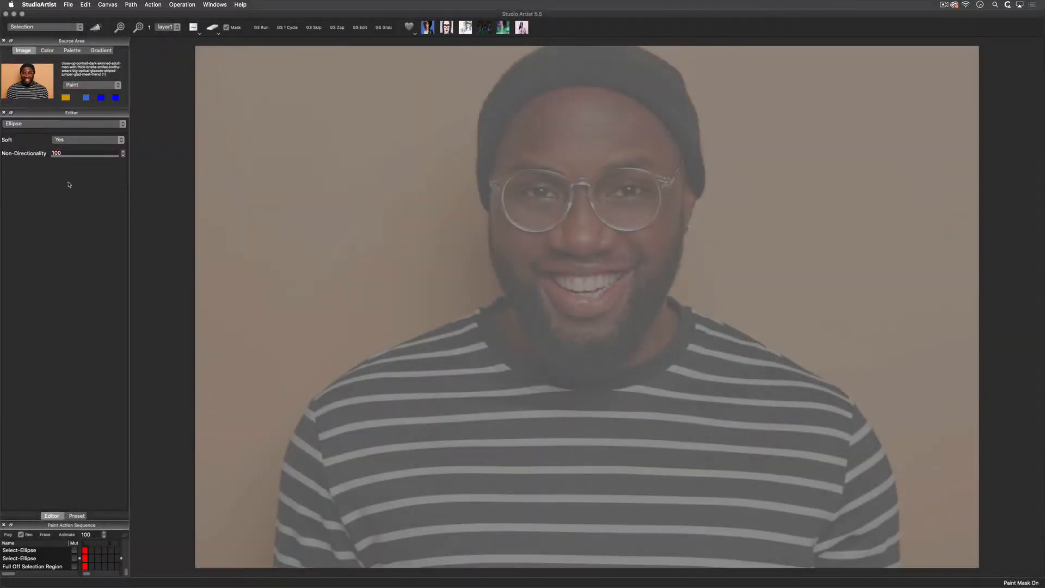
{"action": "left_click_drag", "start_coordinate": [120, 158], "coordinate": [96, 158]}
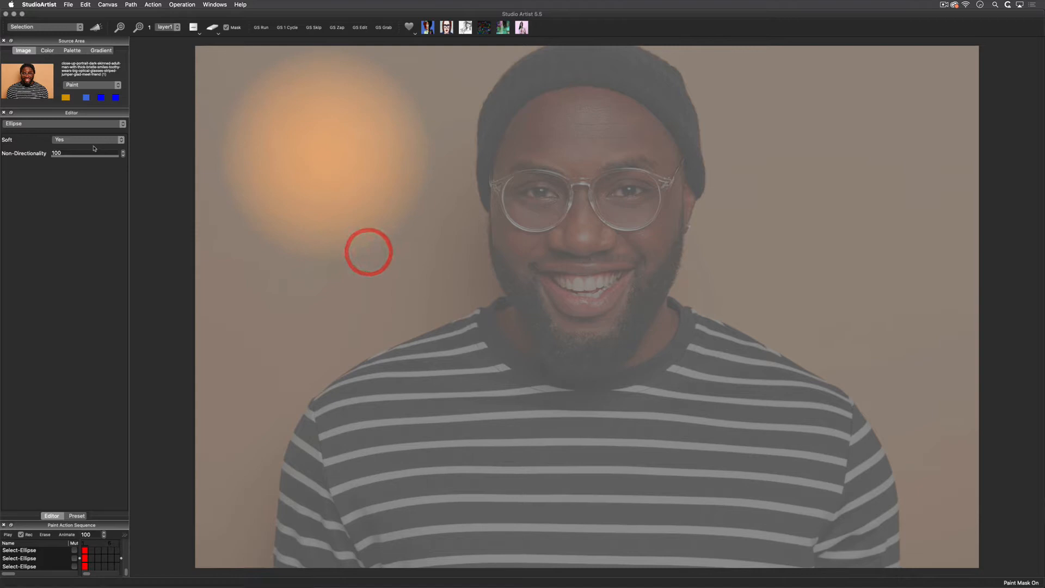
{"action": "left_click", "coordinate": [87, 139]}
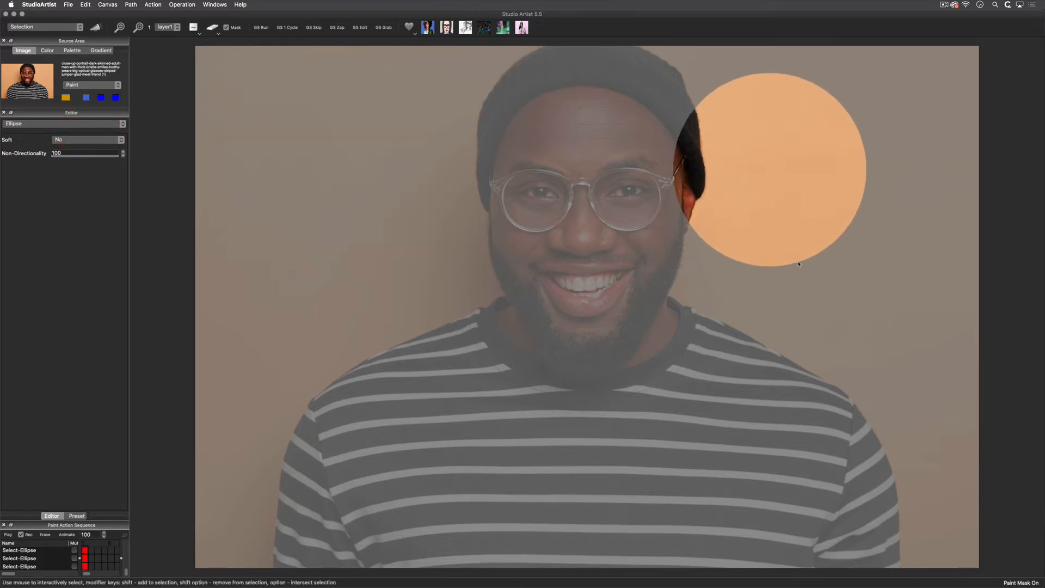
{"action": "left_click", "coordinate": [107, 4]}
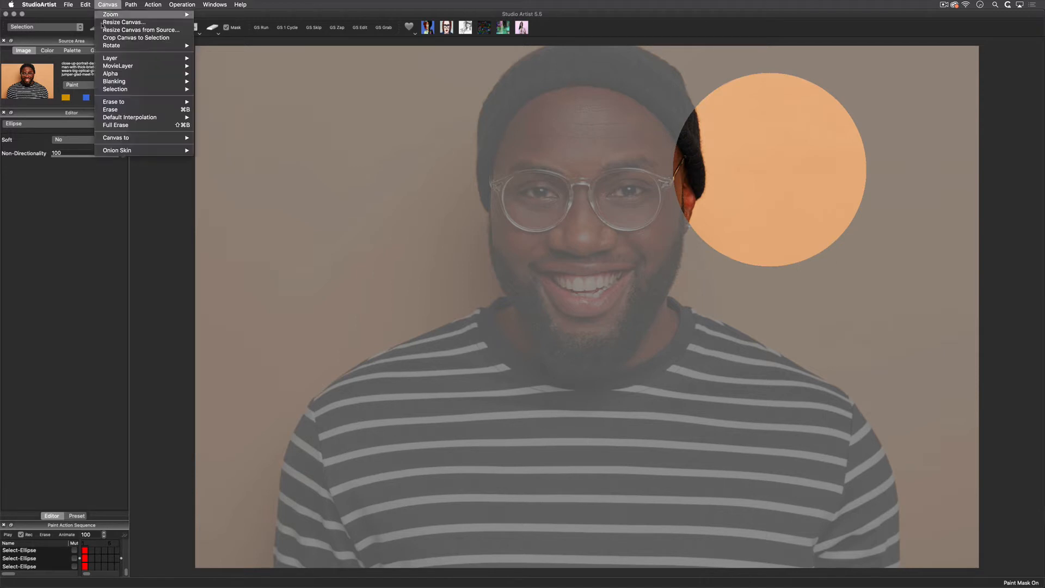
{"action": "mouse_move", "coordinate": [115, 89]}
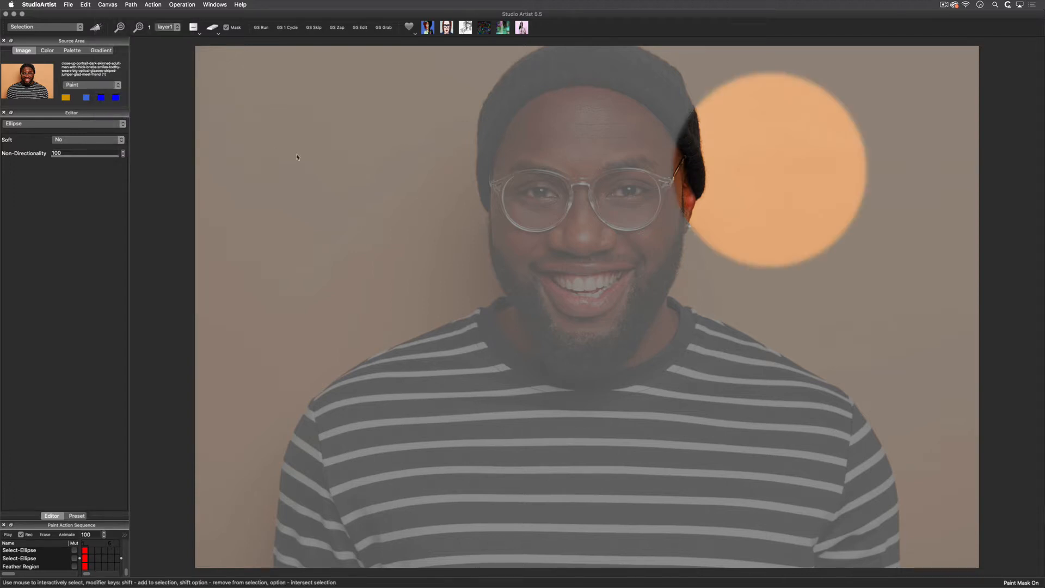
{"action": "left_click", "coordinate": [108, 5]}
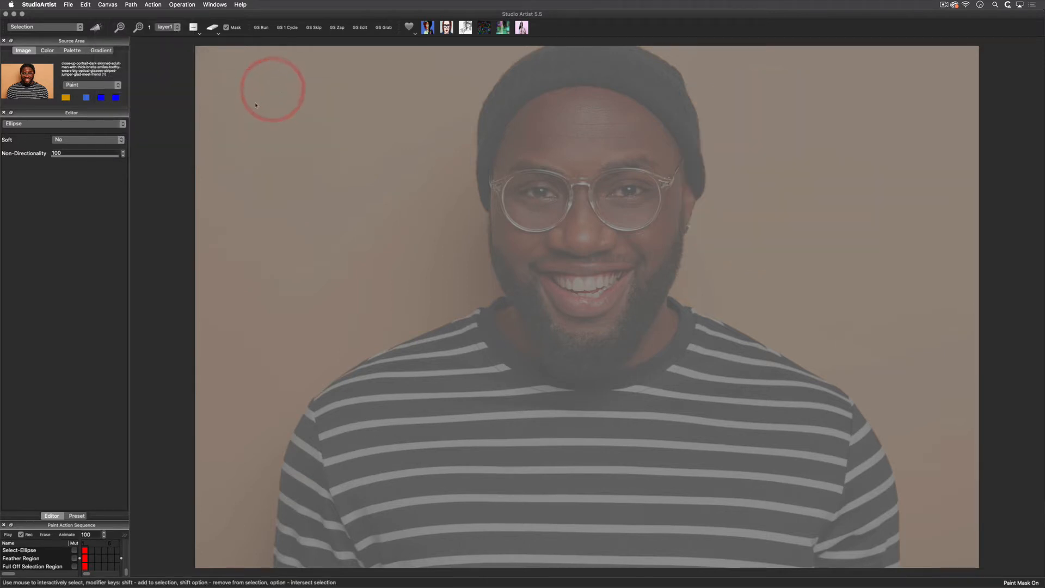
- Try Circle Paint selection, then use Source Texture to select the hat, face and beard
{"action": "left_click", "coordinate": [63, 124]}
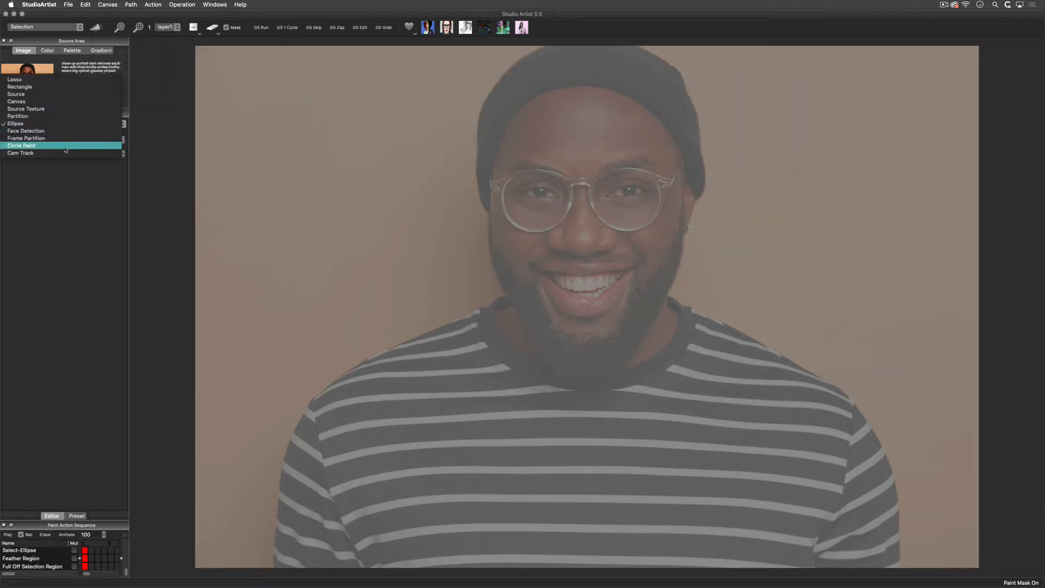
{"action": "left_click_drag", "start_coordinate": [382, 200], "coordinate": [430, 234]}
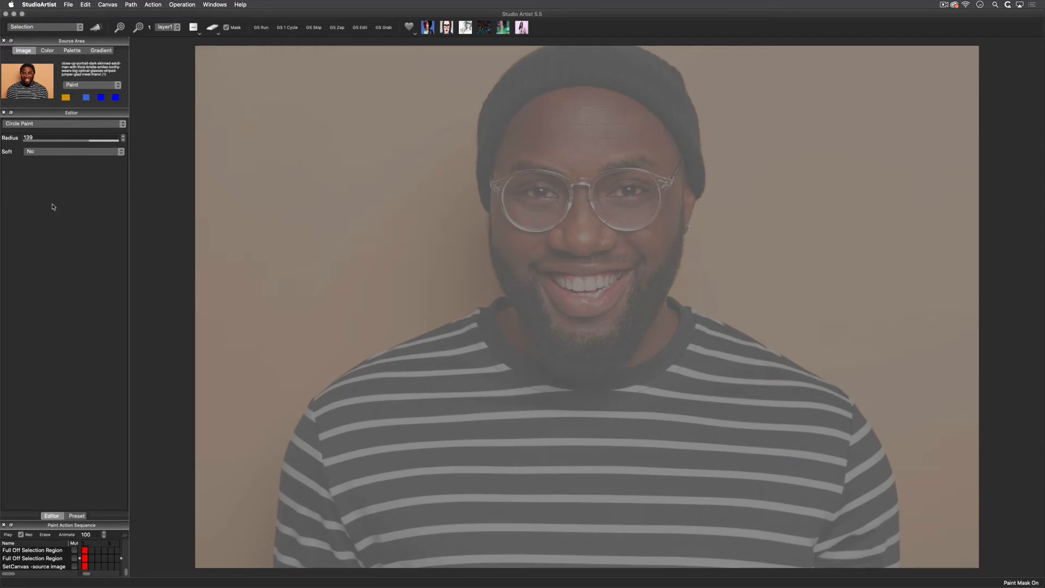
{"action": "left_click", "coordinate": [63, 124]}
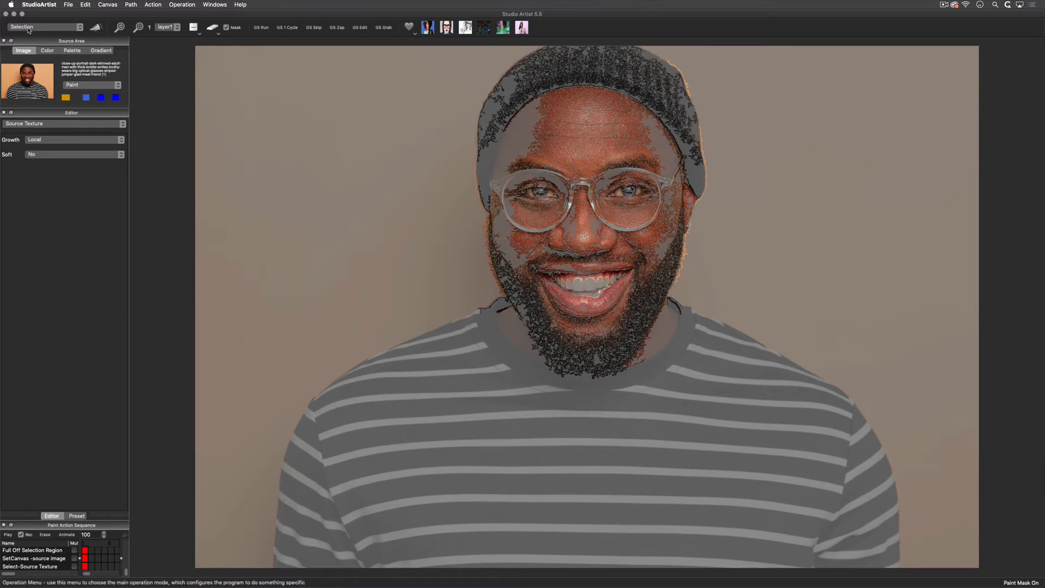
- Repaint the selected face with the Acrylic Paint vectorizer preset
{"action": "left_click", "coordinate": [44, 26]}
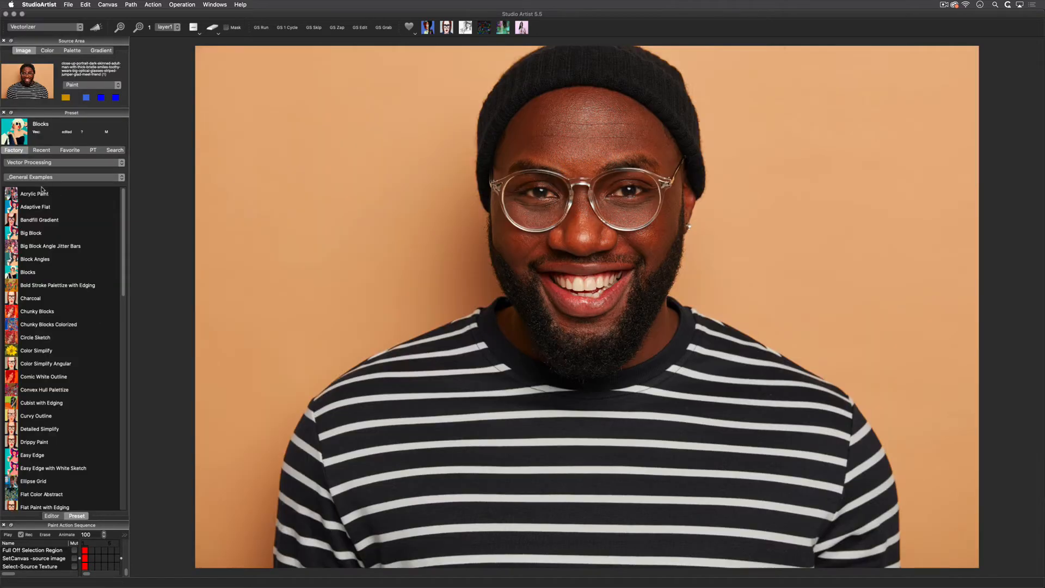
{"action": "left_click", "coordinate": [35, 193]}
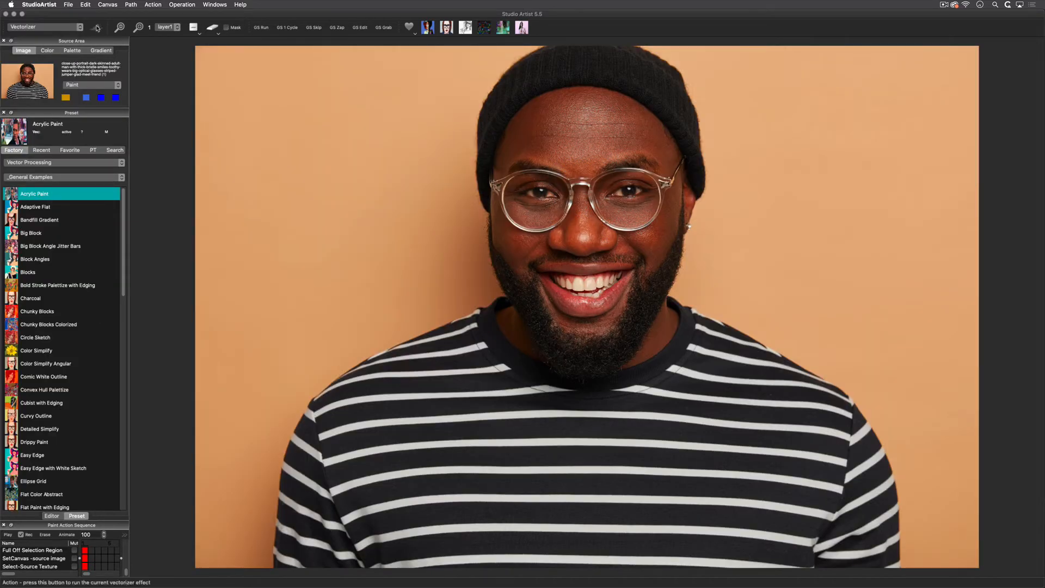
{"action": "left_click", "coordinate": [95, 27]}
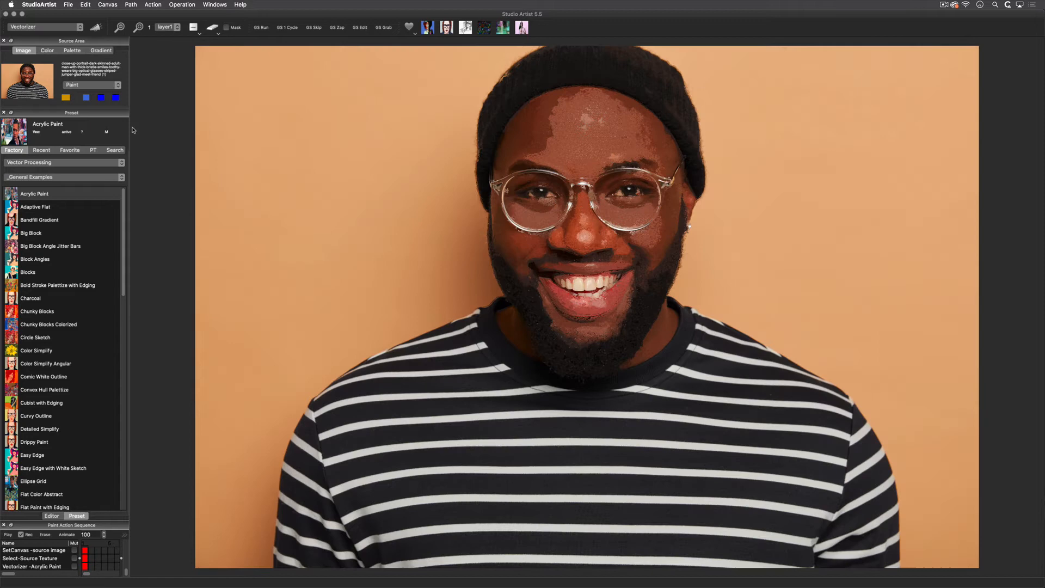
{"action": "mouse_move", "coordinate": [147, 93]}
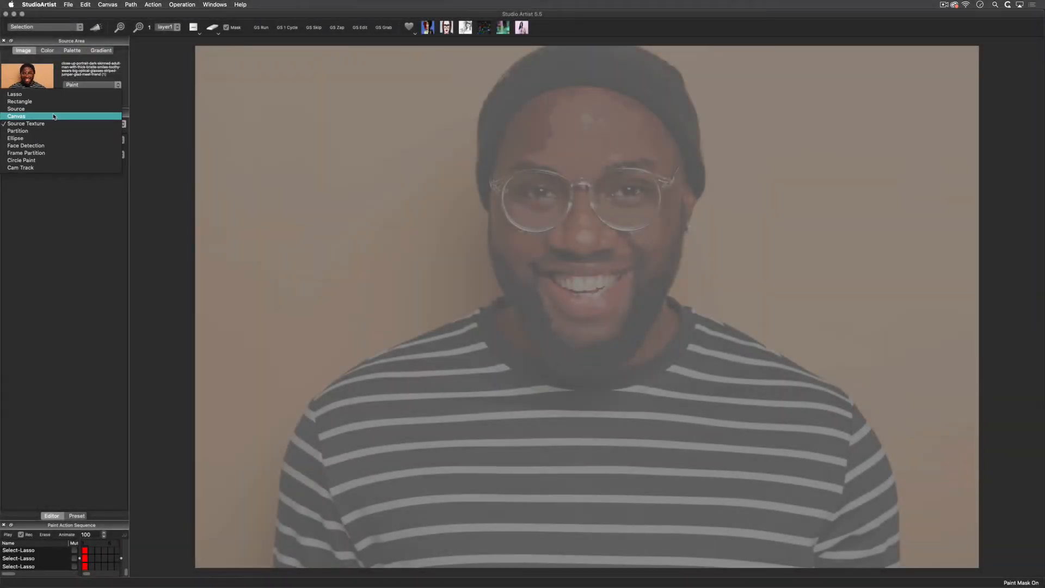
- Choose Canvas selection and try Local, then Global growth across the stripes
{"action": "left_click", "coordinate": [16, 116]}
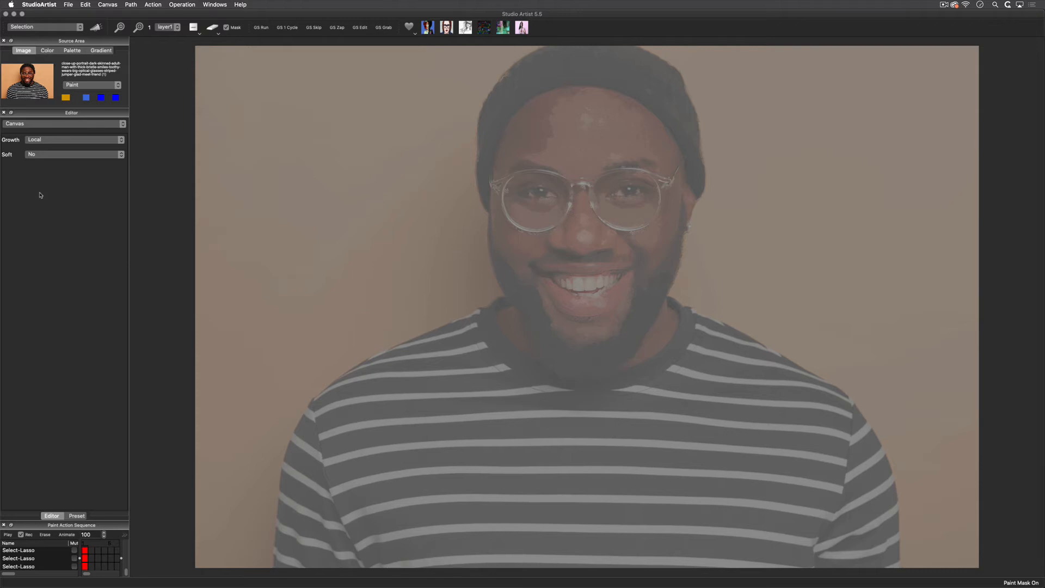
{"action": "left_click", "coordinate": [74, 140]}
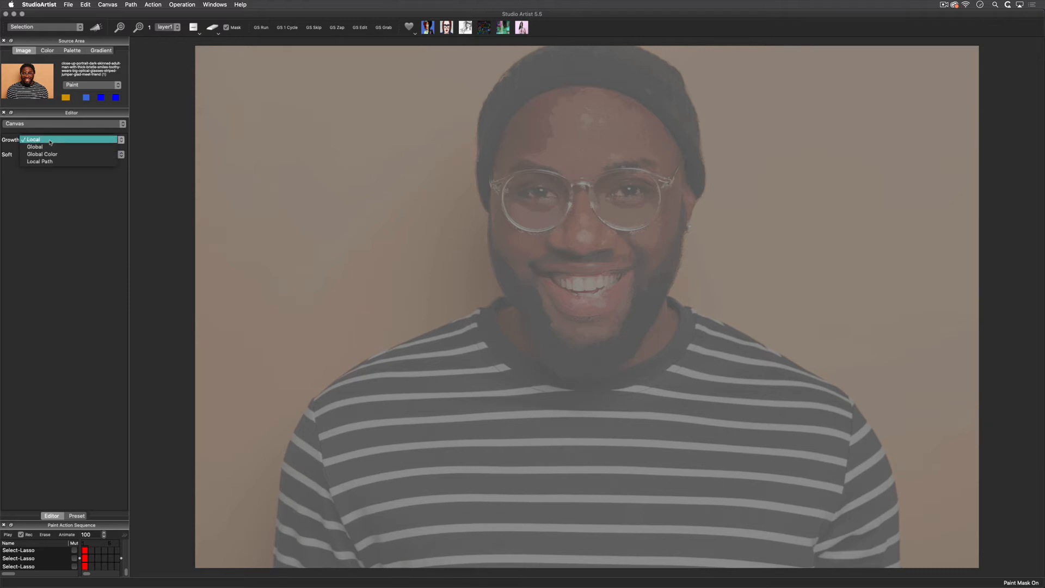
{"action": "left_click", "coordinate": [33, 139]}
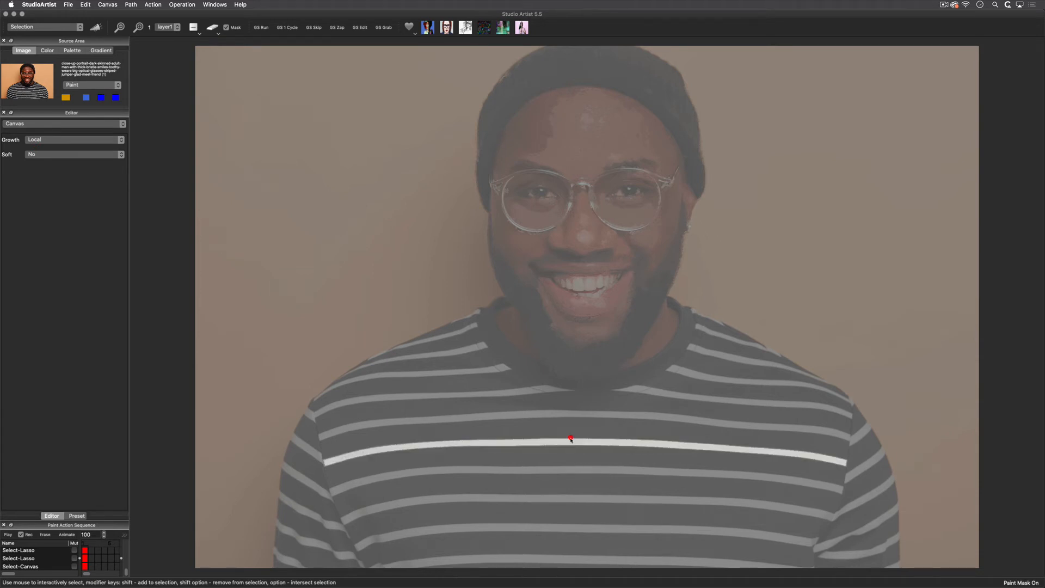
{"action": "left_click", "coordinate": [73, 139]}
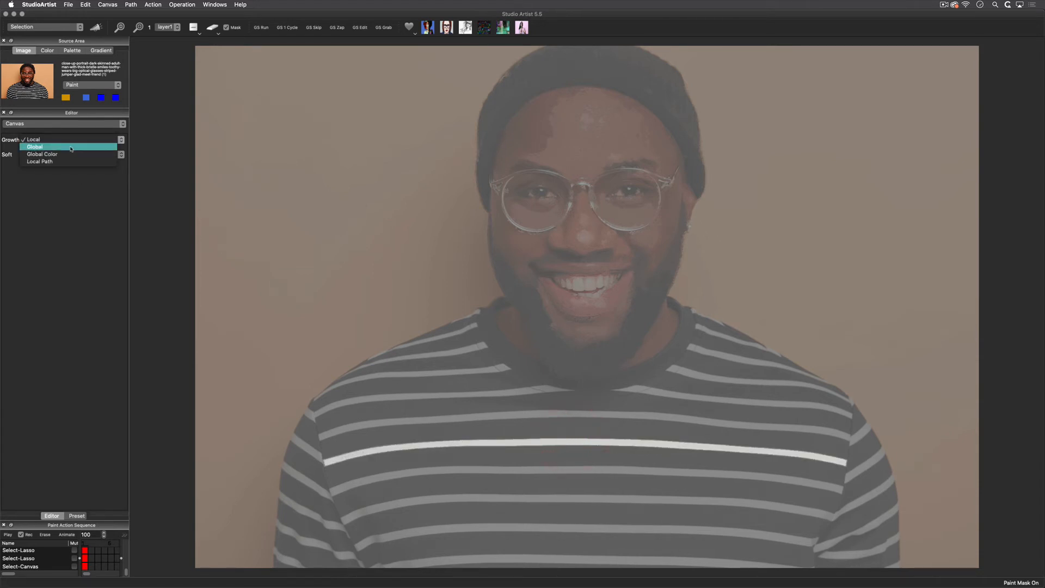
{"action": "left_click", "coordinate": [35, 146]}
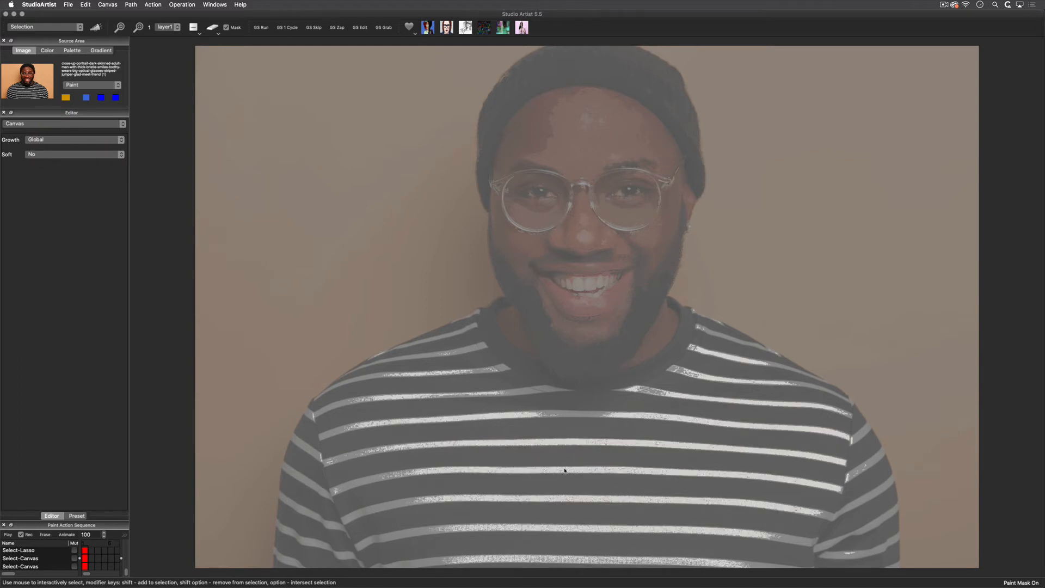
- Try Global Color growth, then return to Local growth to select just the beanie
{"action": "left_click", "coordinate": [73, 140]}
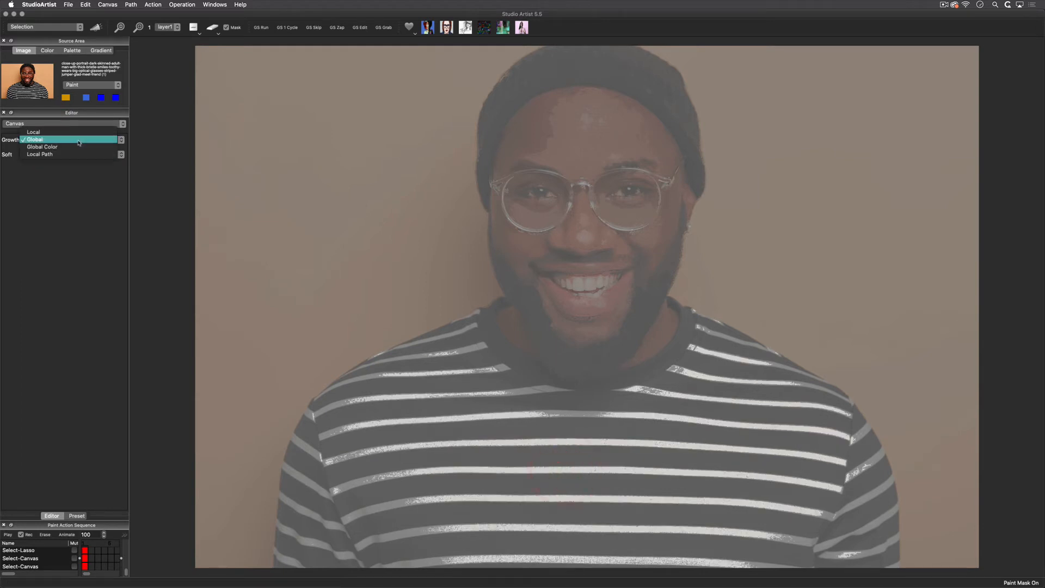
{"action": "left_click", "coordinate": [41, 146]}
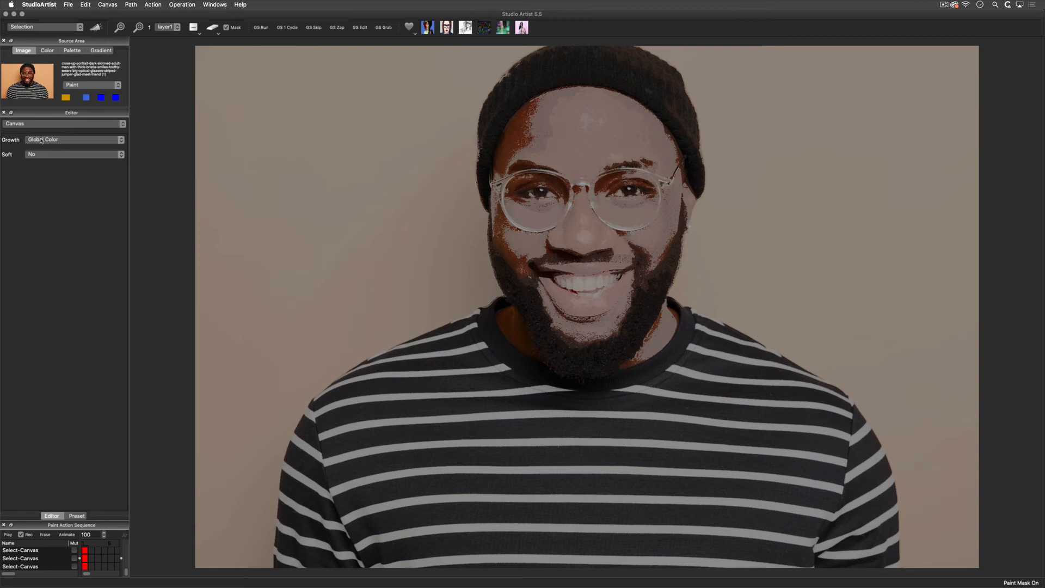
{"action": "left_click", "coordinate": [73, 140]}
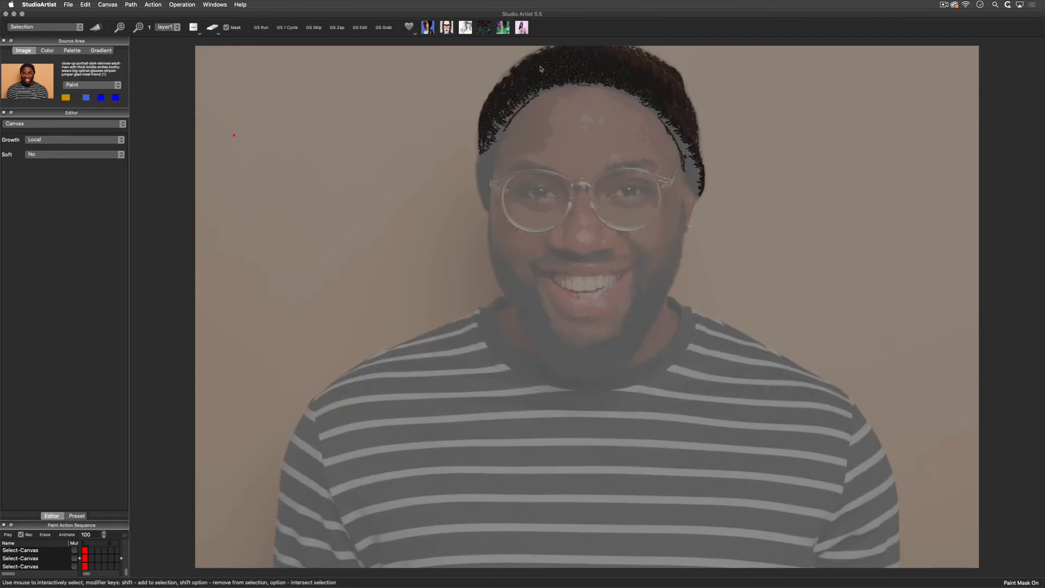
{"action": "left_click", "coordinate": [63, 124]}
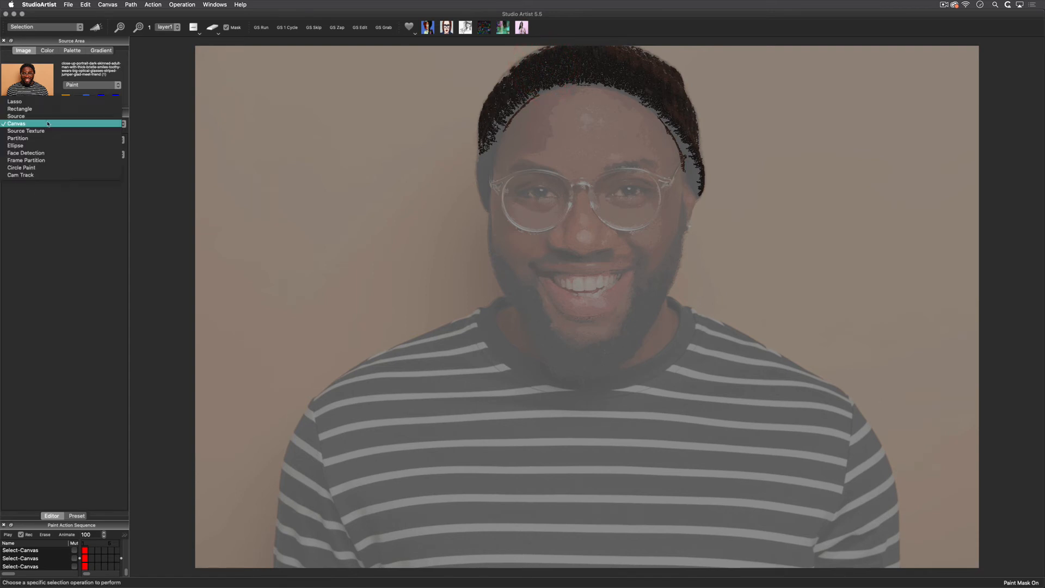
- Draw a freehand lasso selection, then open the Help window's Index page
{"action": "left_click", "coordinate": [14, 101]}
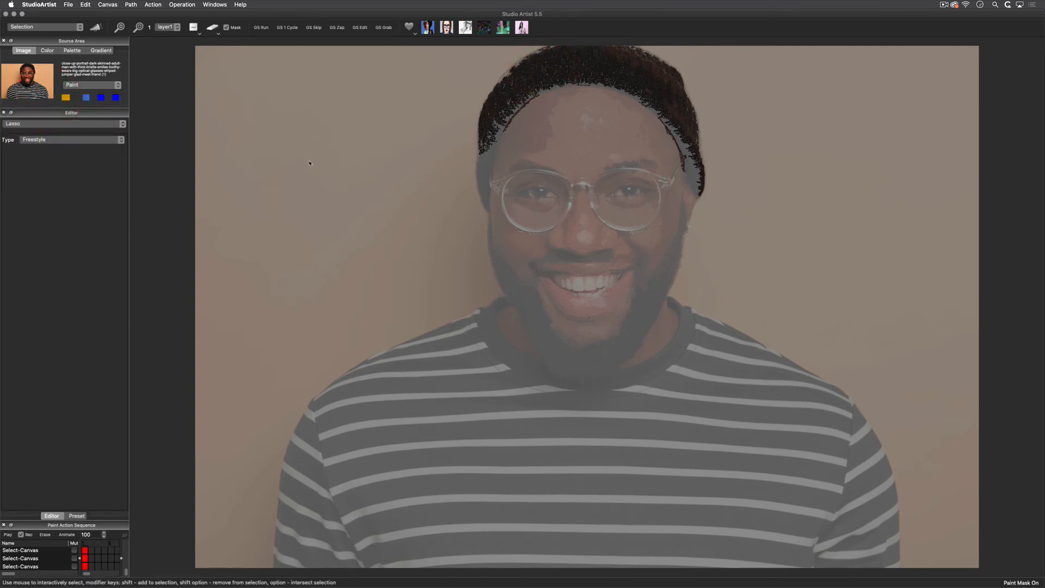
{"action": "left_click_drag", "start_coordinate": [453, 57], "coordinate": [460, 163]}
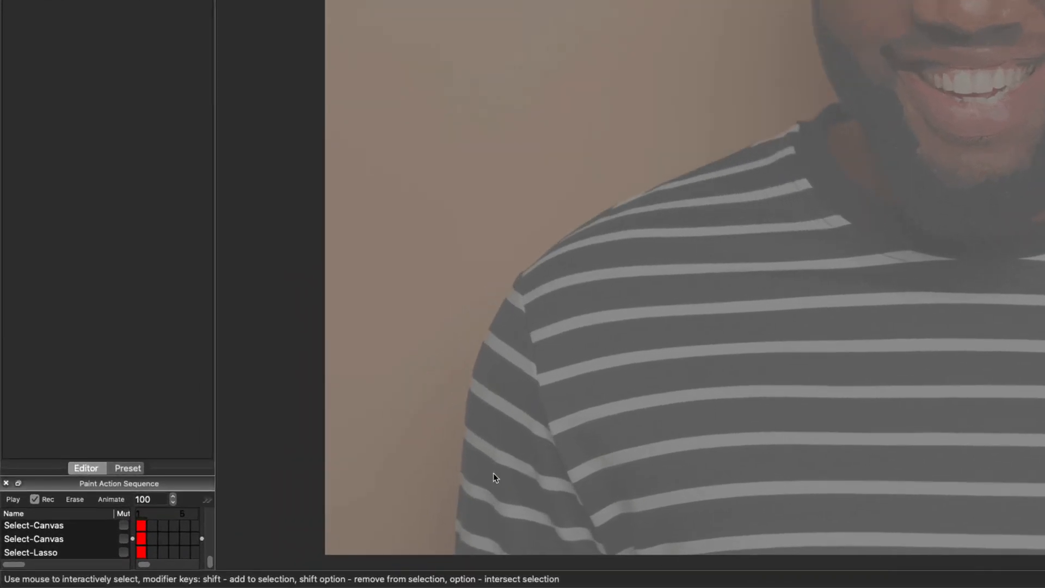
{"action": "left_click", "coordinate": [214, 5]}
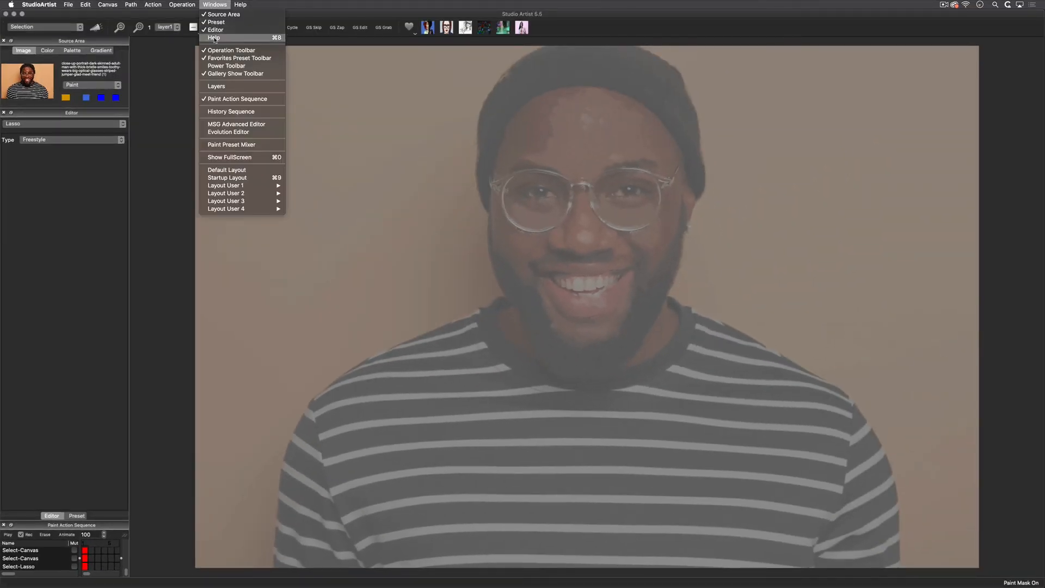
{"action": "left_click", "coordinate": [214, 37]}
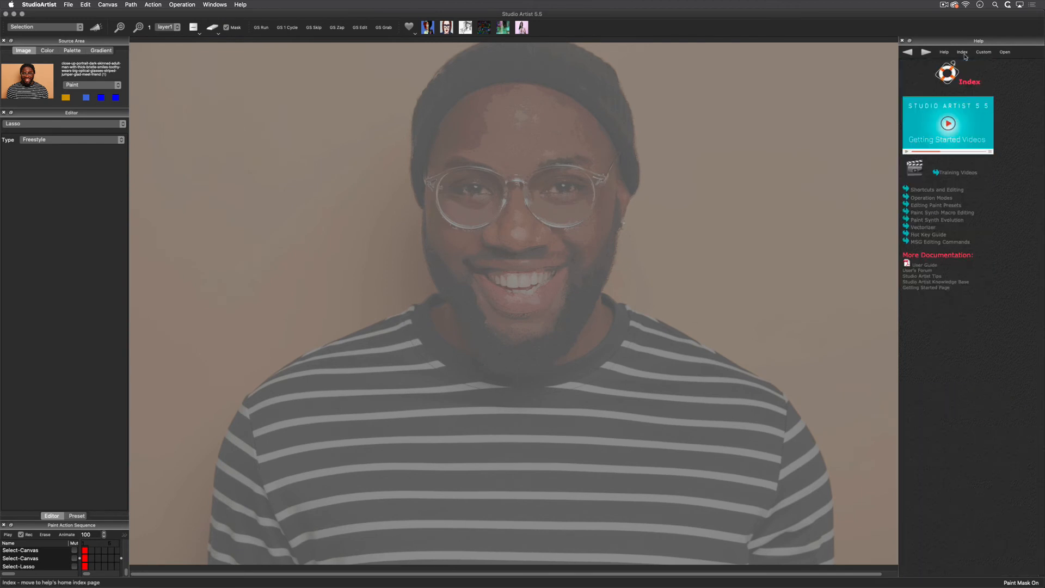
{"action": "left_click", "coordinate": [929, 234]}
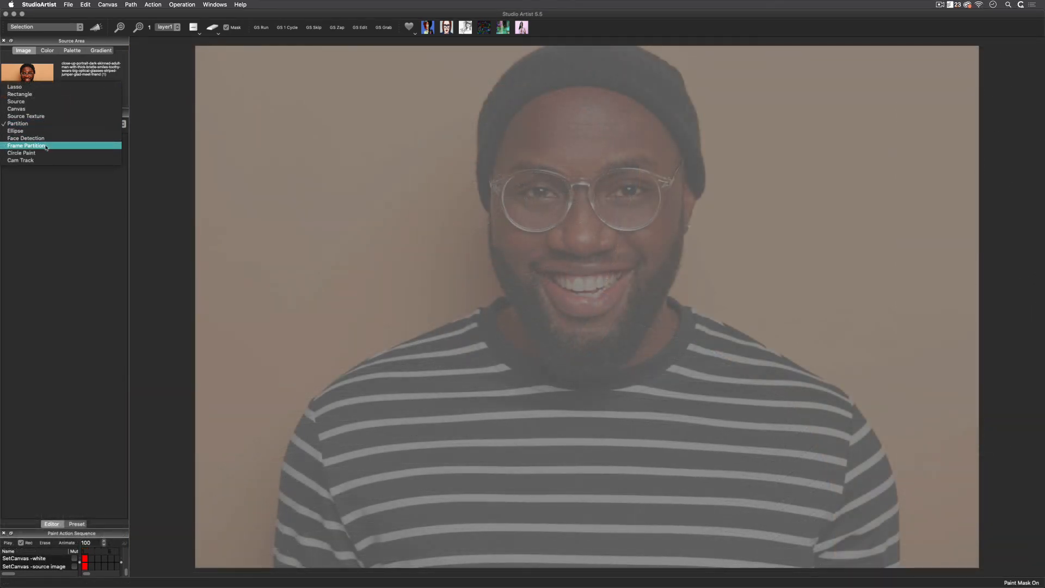
- Add a Frame Partition border, select partition blocks, and apply the Bright glow preset
{"action": "left_click", "coordinate": [27, 145]}
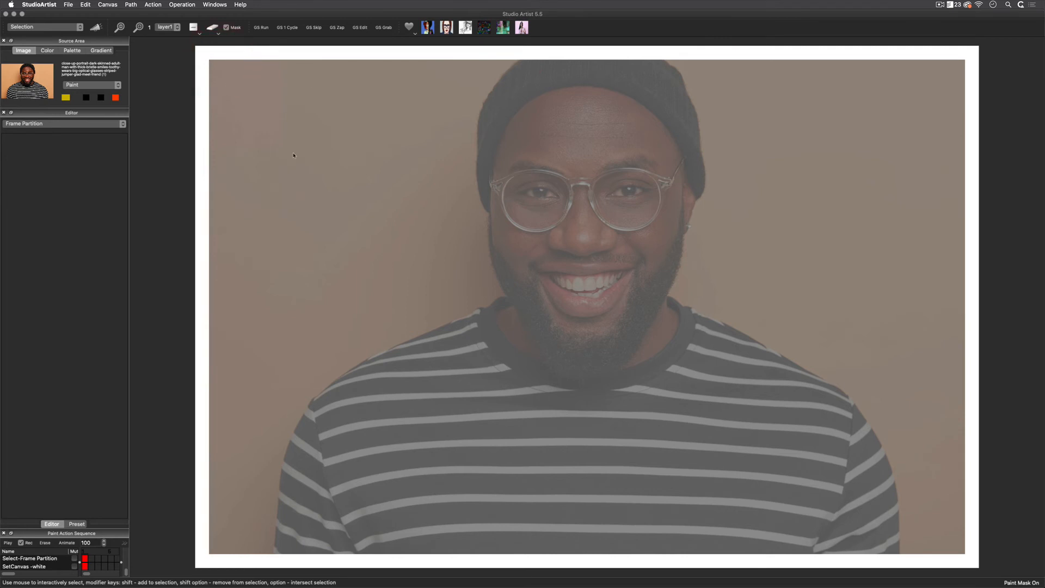
{"action": "left_click", "coordinate": [63, 123]}
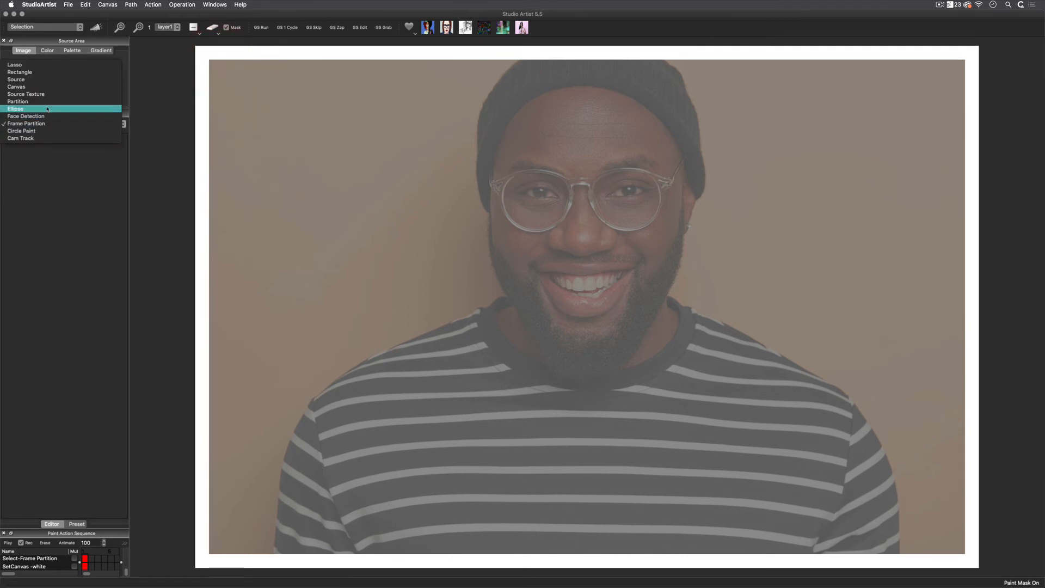
{"action": "left_click", "coordinate": [17, 101]}
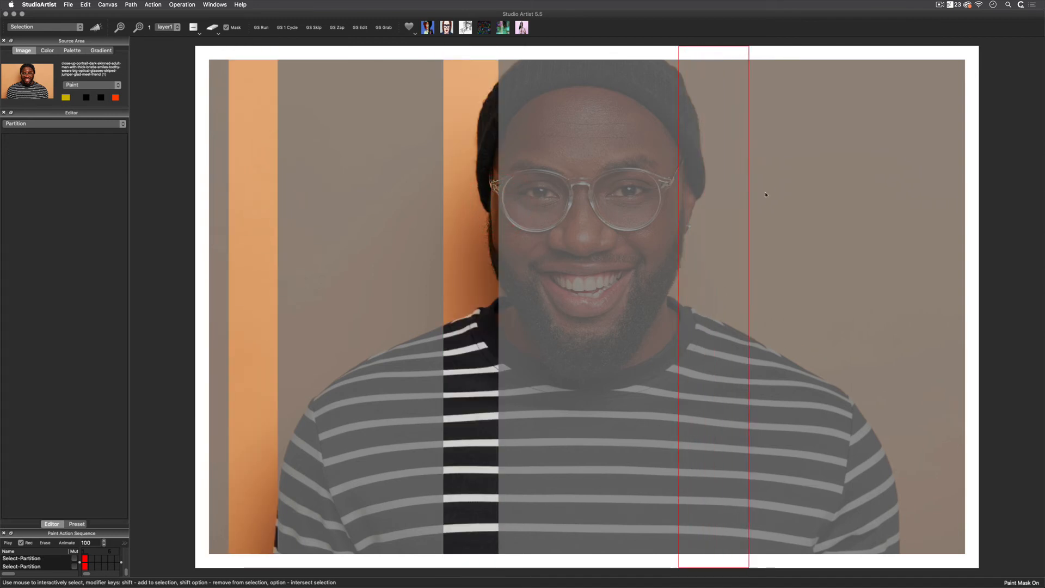
{"action": "left_click", "coordinate": [423, 252]}
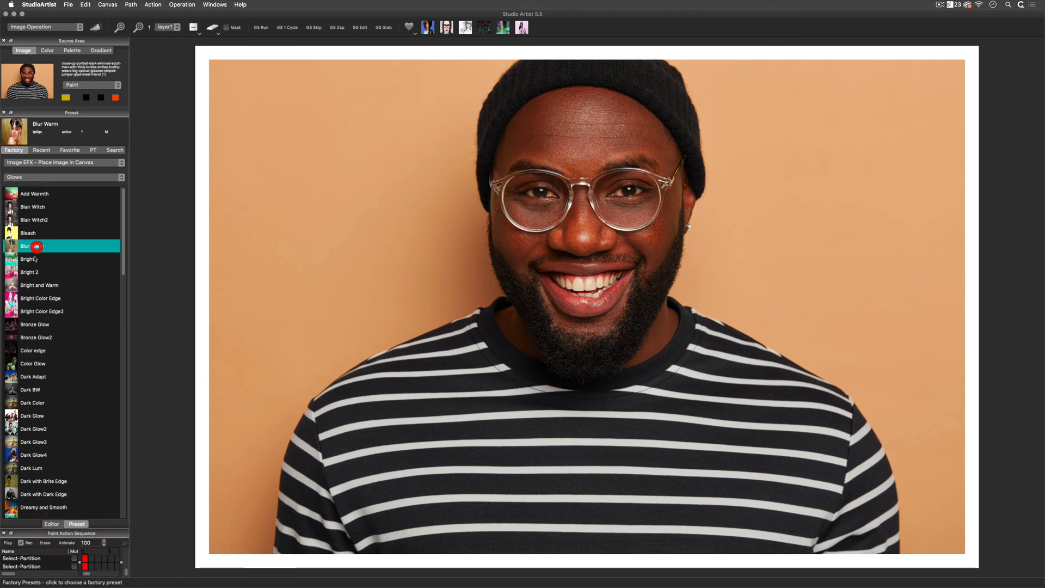
{"action": "left_click", "coordinate": [27, 259]}
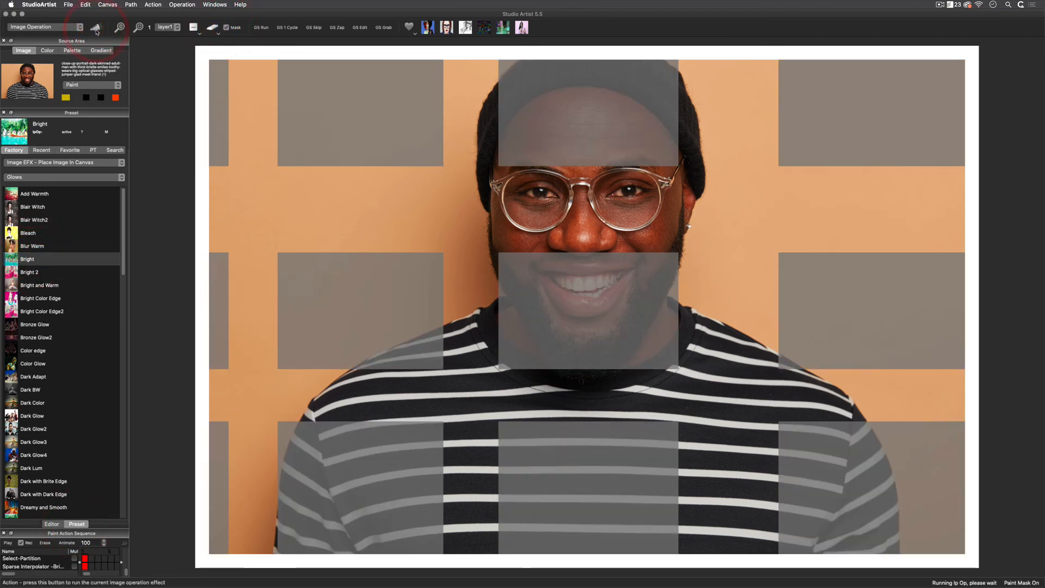